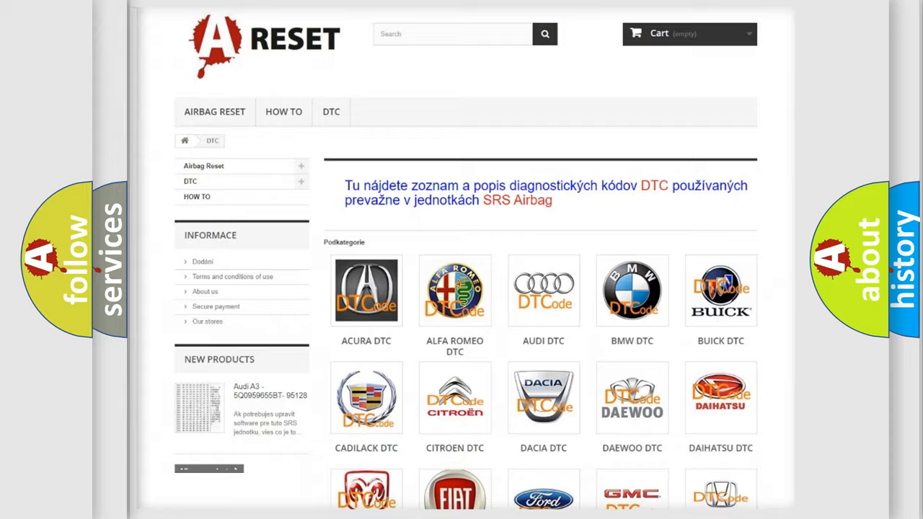
scroll(down, 3)
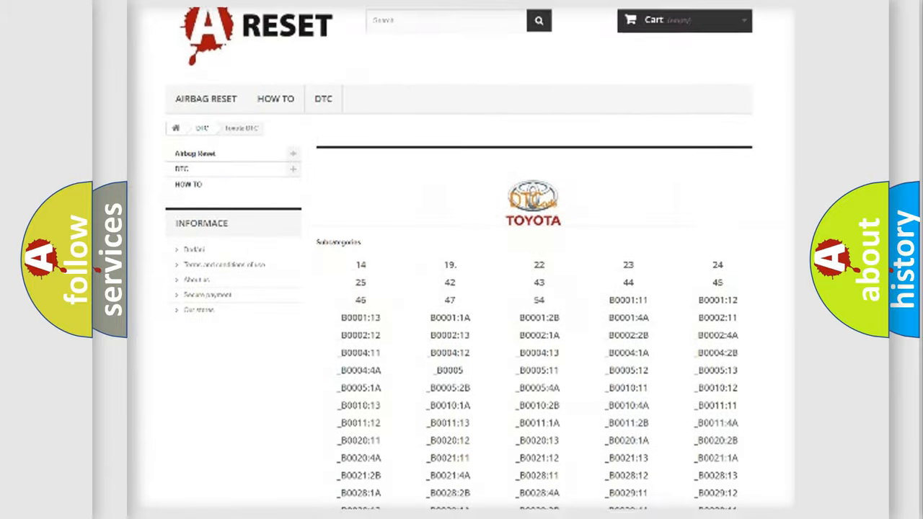
scroll(down, 3)
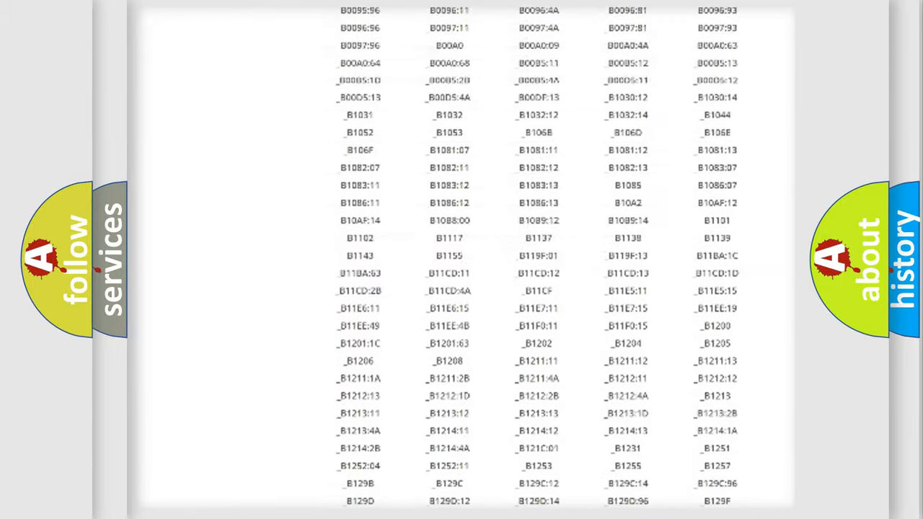
scroll(up, 3)
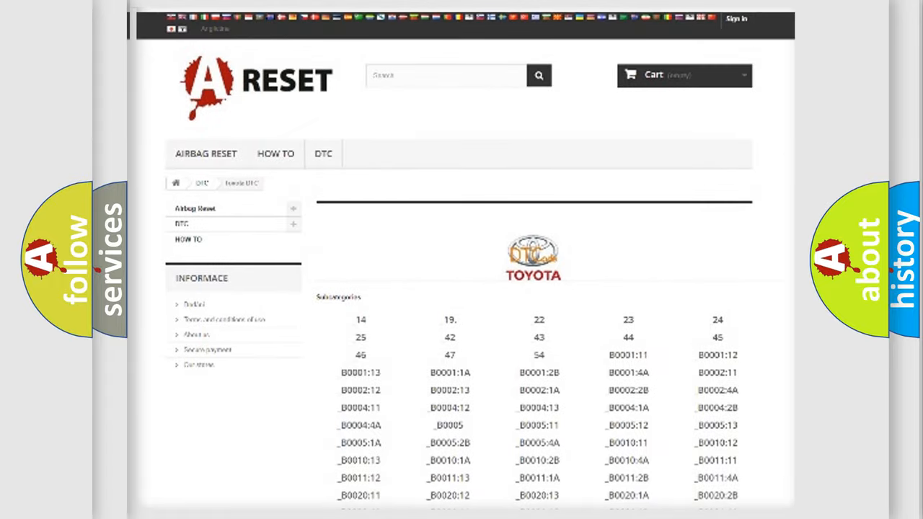